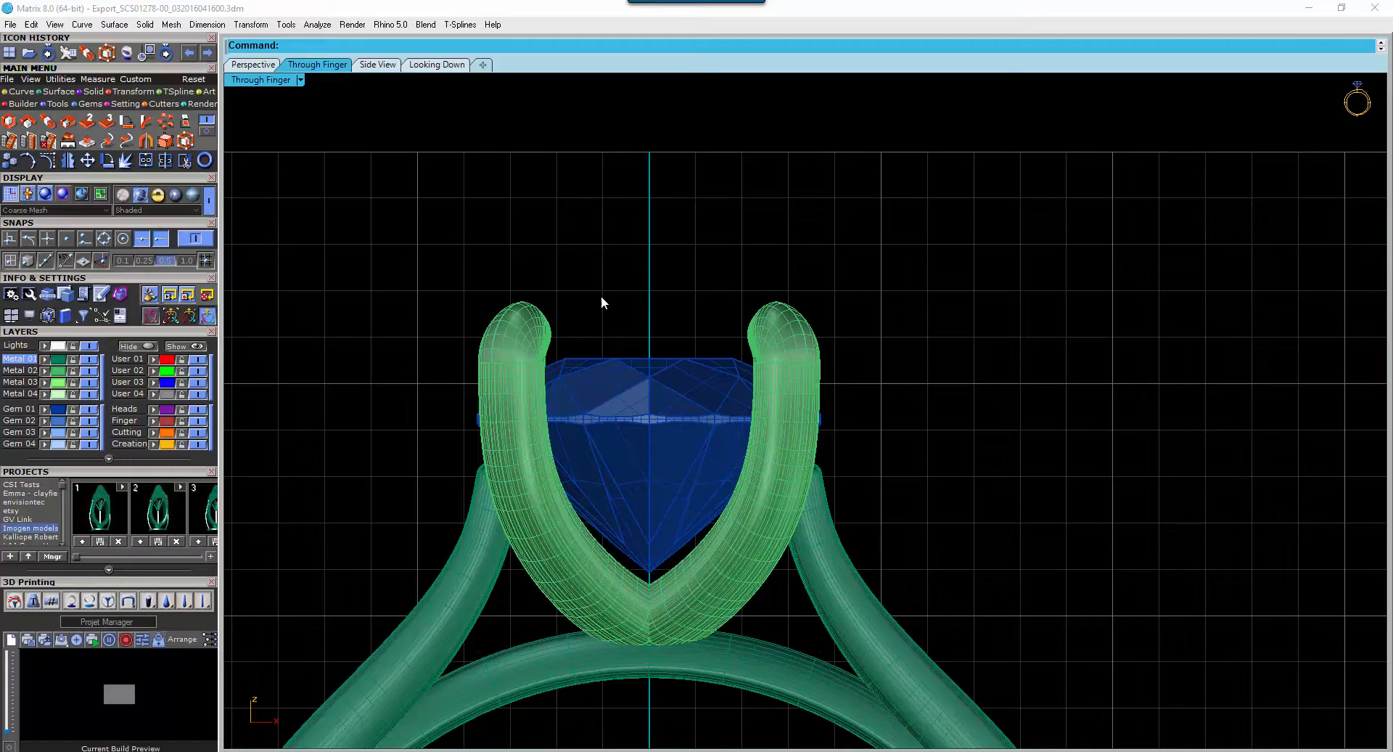
- Switch to the Perspective viewport to work on the ring's centre stone
{"action": "left_click", "coordinate": [253, 64]}
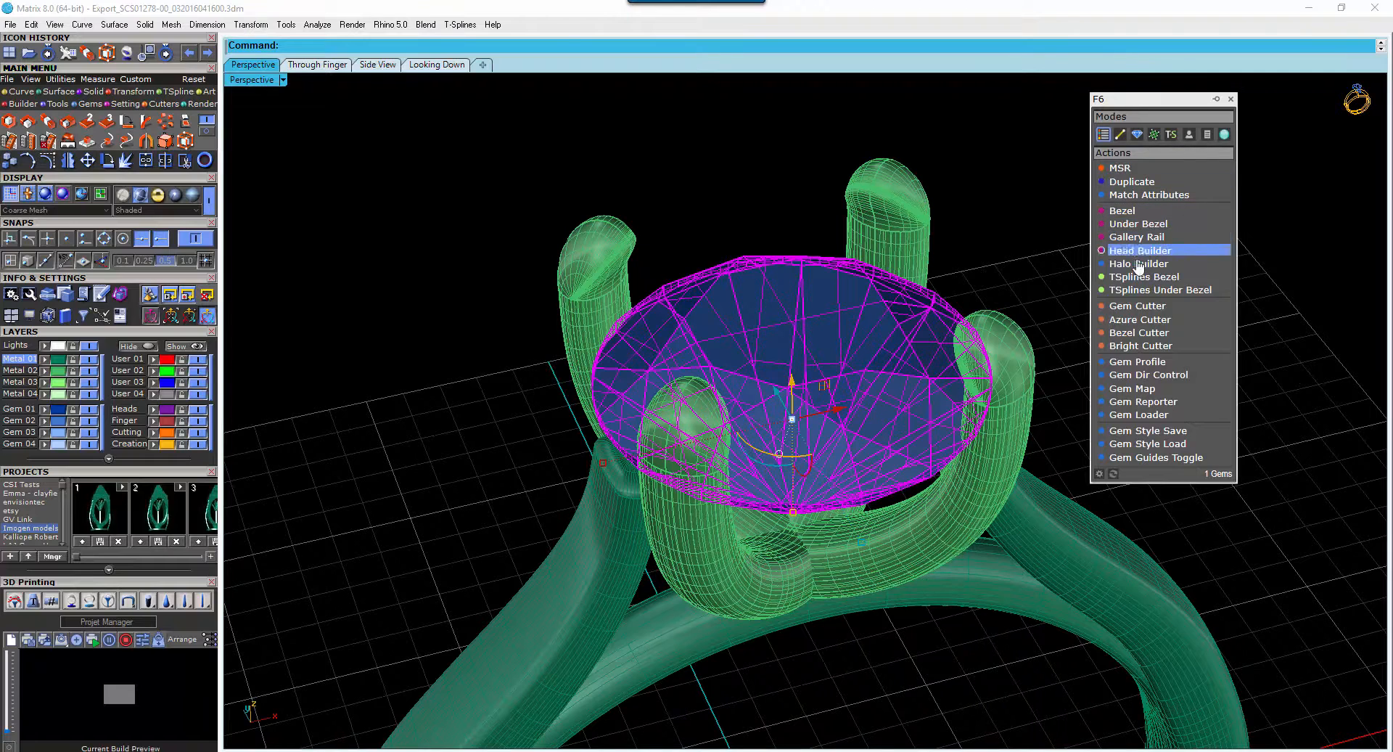
- Start a Gem Cutter for the centre gem and choose a pointed-bottom cutter shape
{"action": "left_click", "coordinate": [1136, 305]}
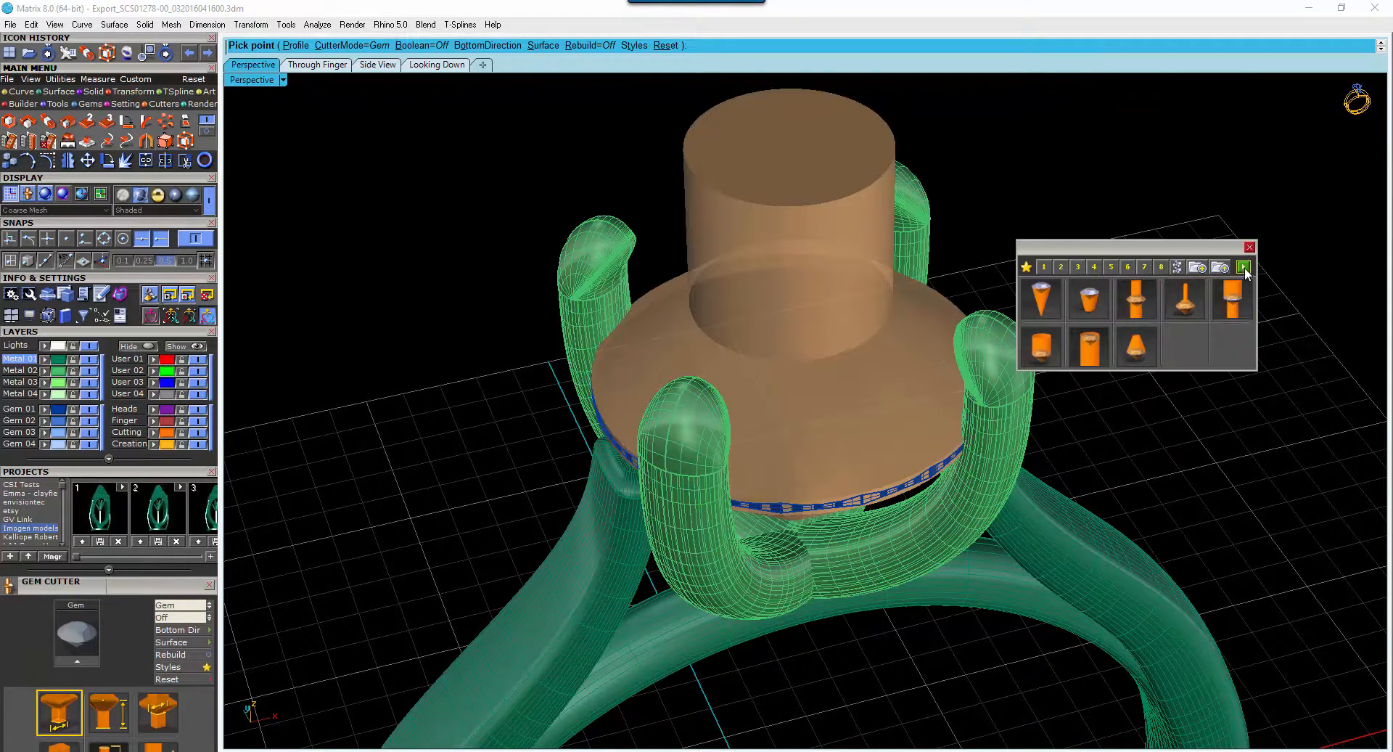
{"action": "left_click", "coordinate": [1244, 267]}
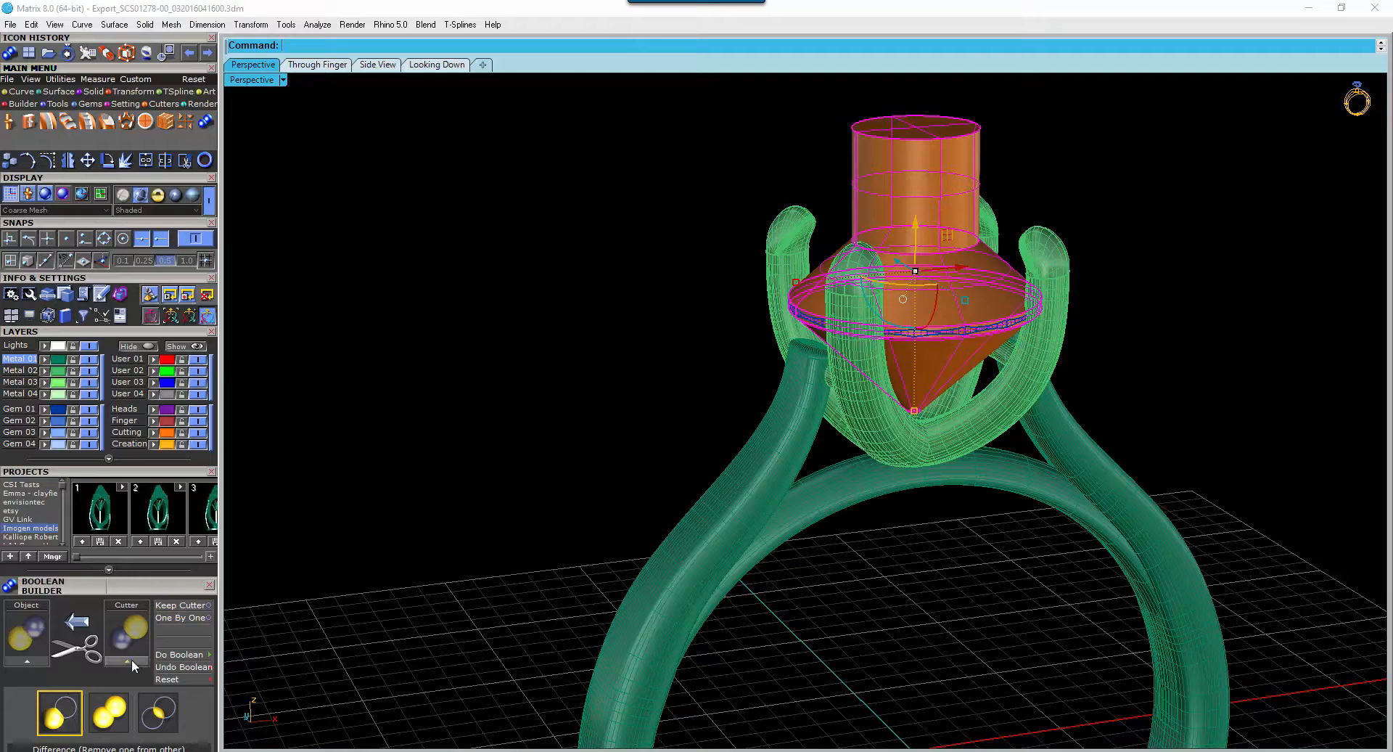
- Subtract the cutter from the prong head with a boolean difference, then show the centre gem again
{"action": "left_click", "coordinate": [127, 630]}
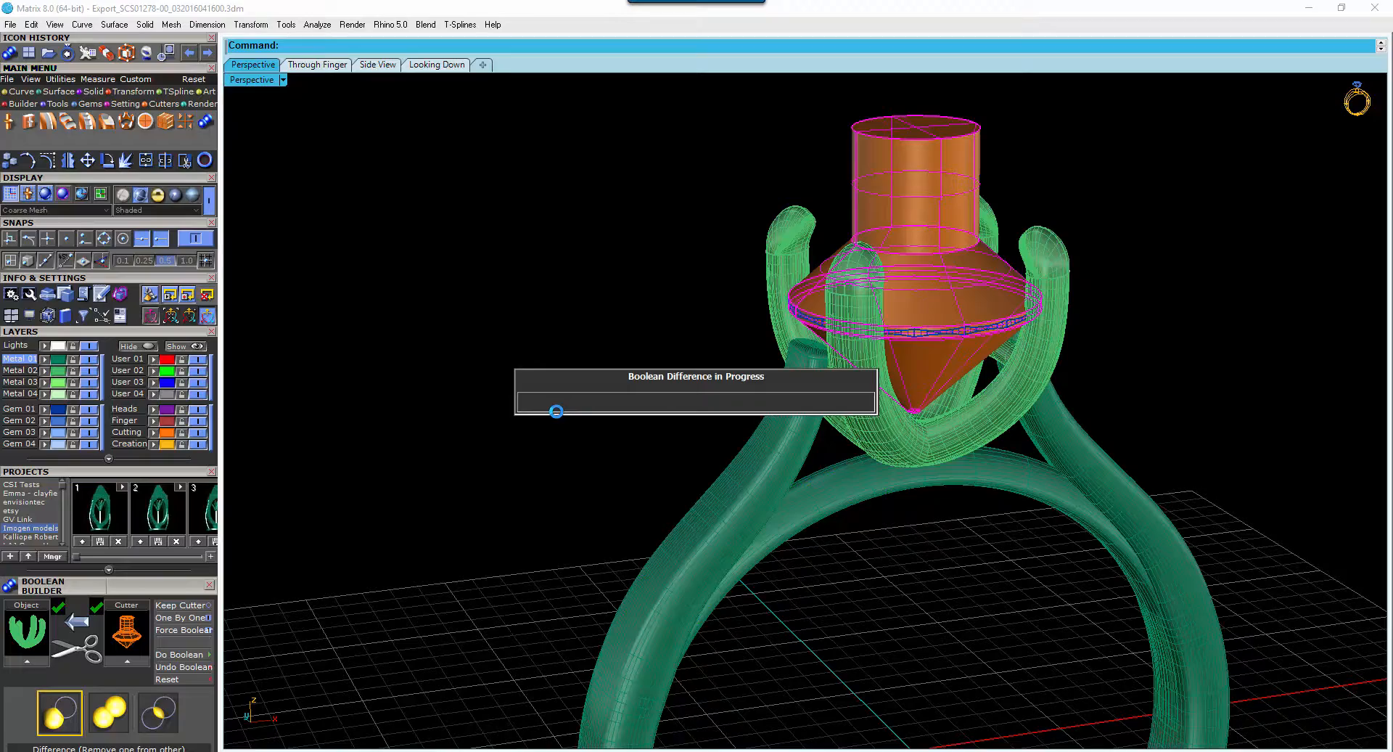
{"action": "left_click", "coordinate": [180, 654]}
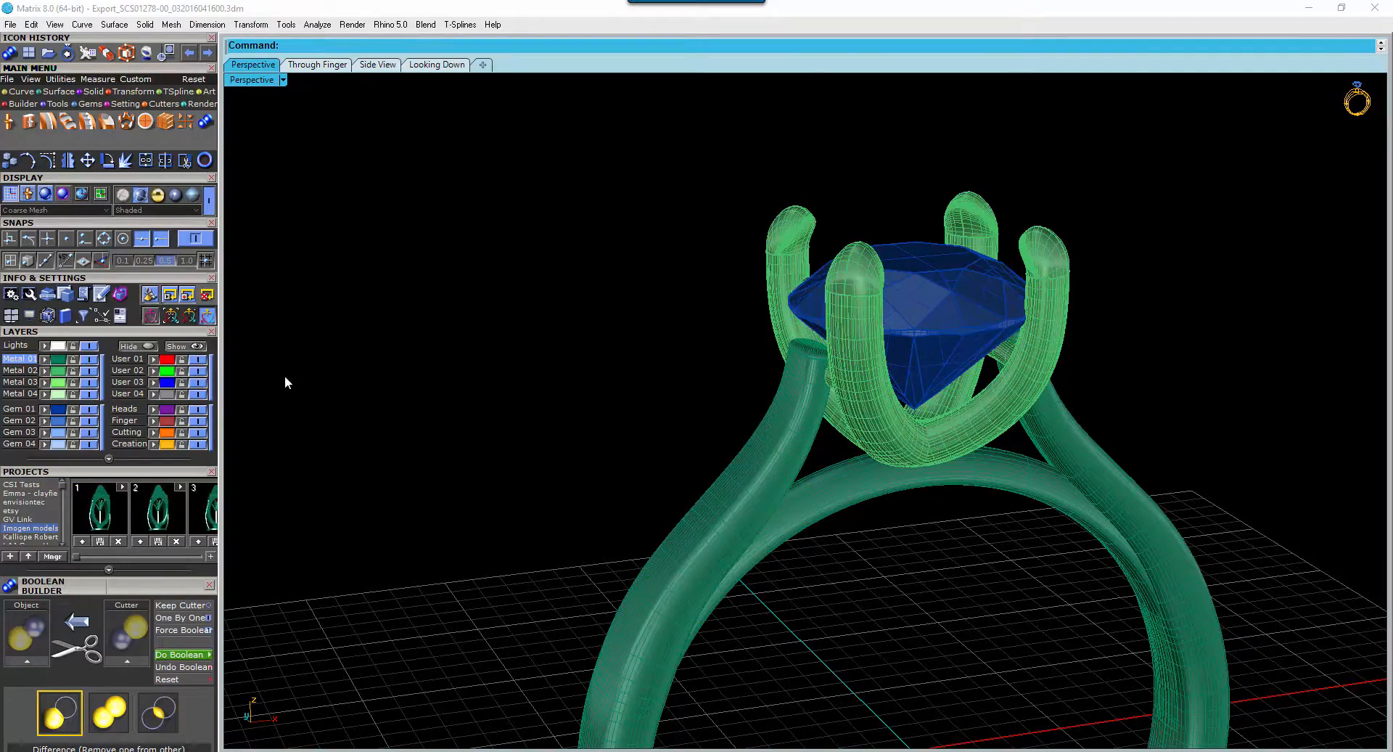
{"action": "left_click_drag", "start_coordinate": [888, 355], "coordinate": [773, 331]}
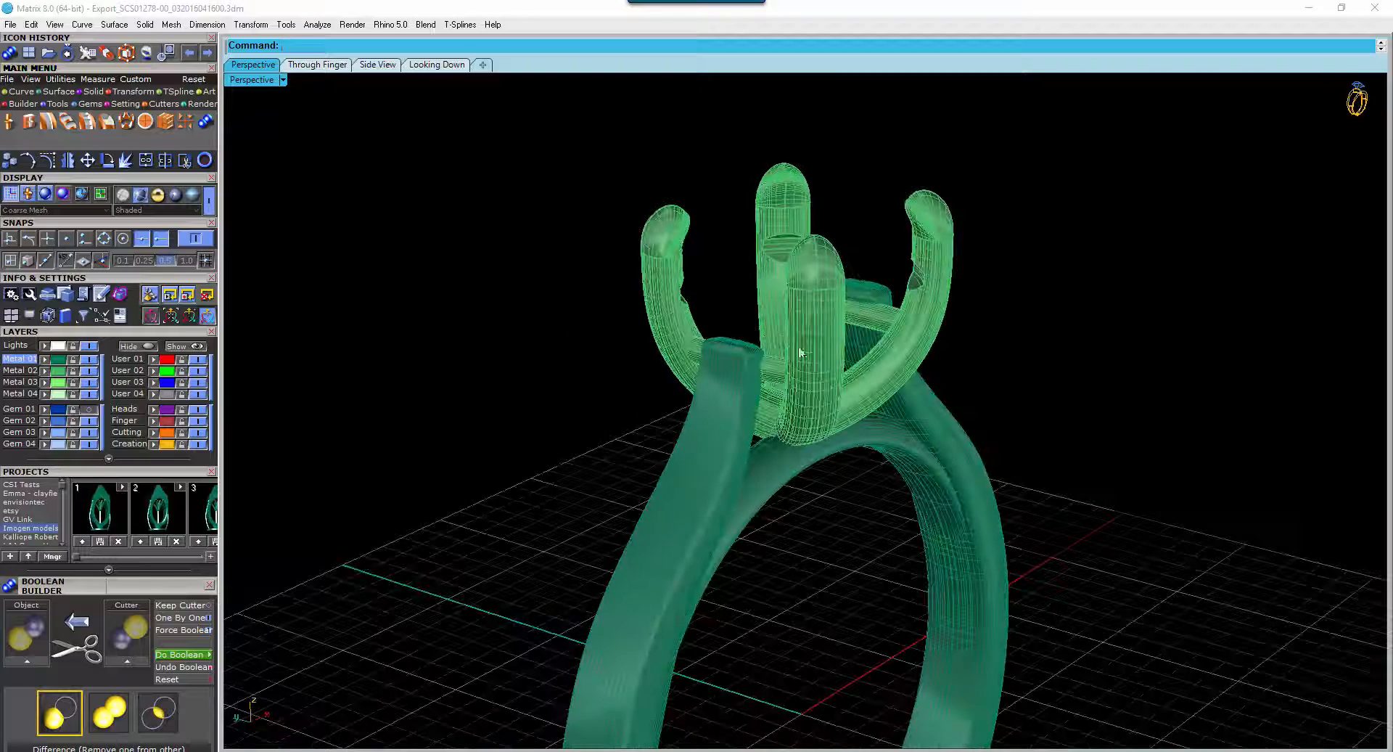
{"action": "left_click", "coordinate": [70, 415]}
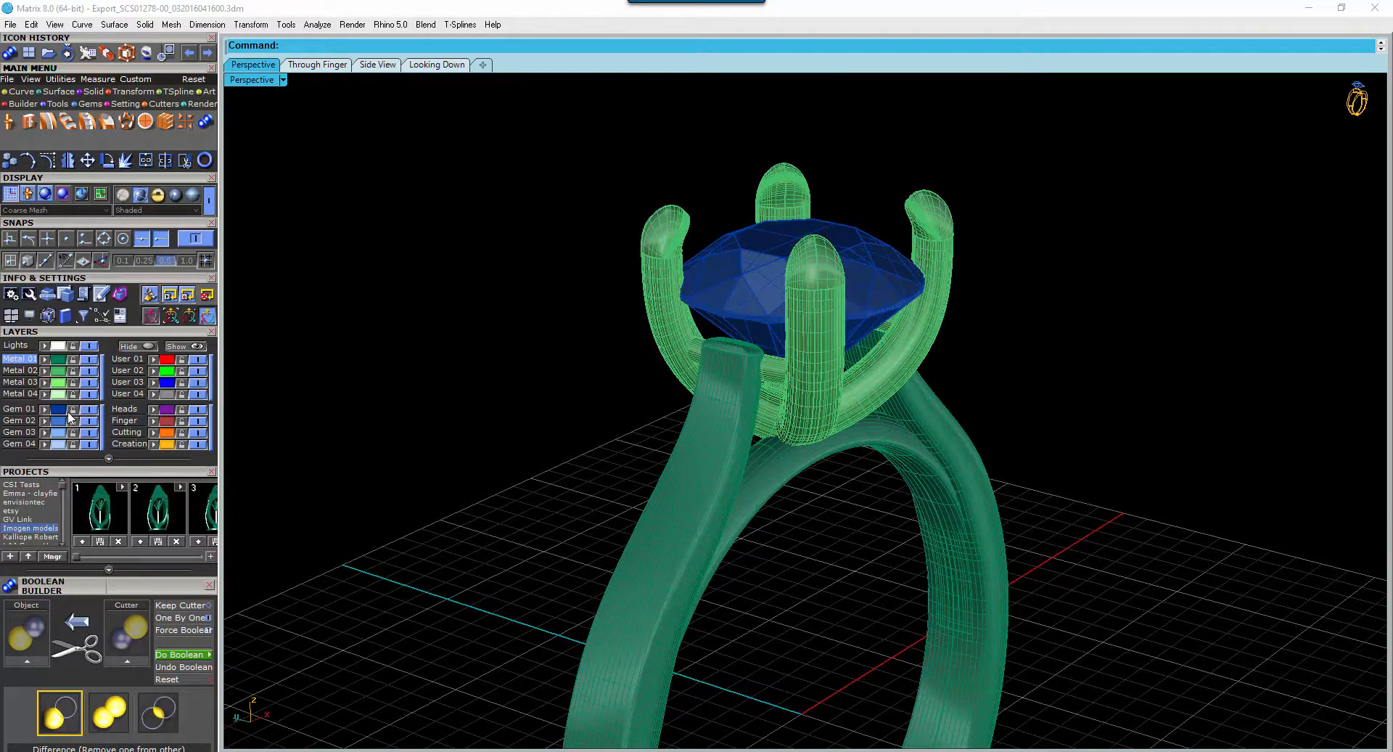
- Hide the Gem 01 layer so only the metal band and prong head remain visible
{"action": "left_click", "coordinate": [800, 275]}
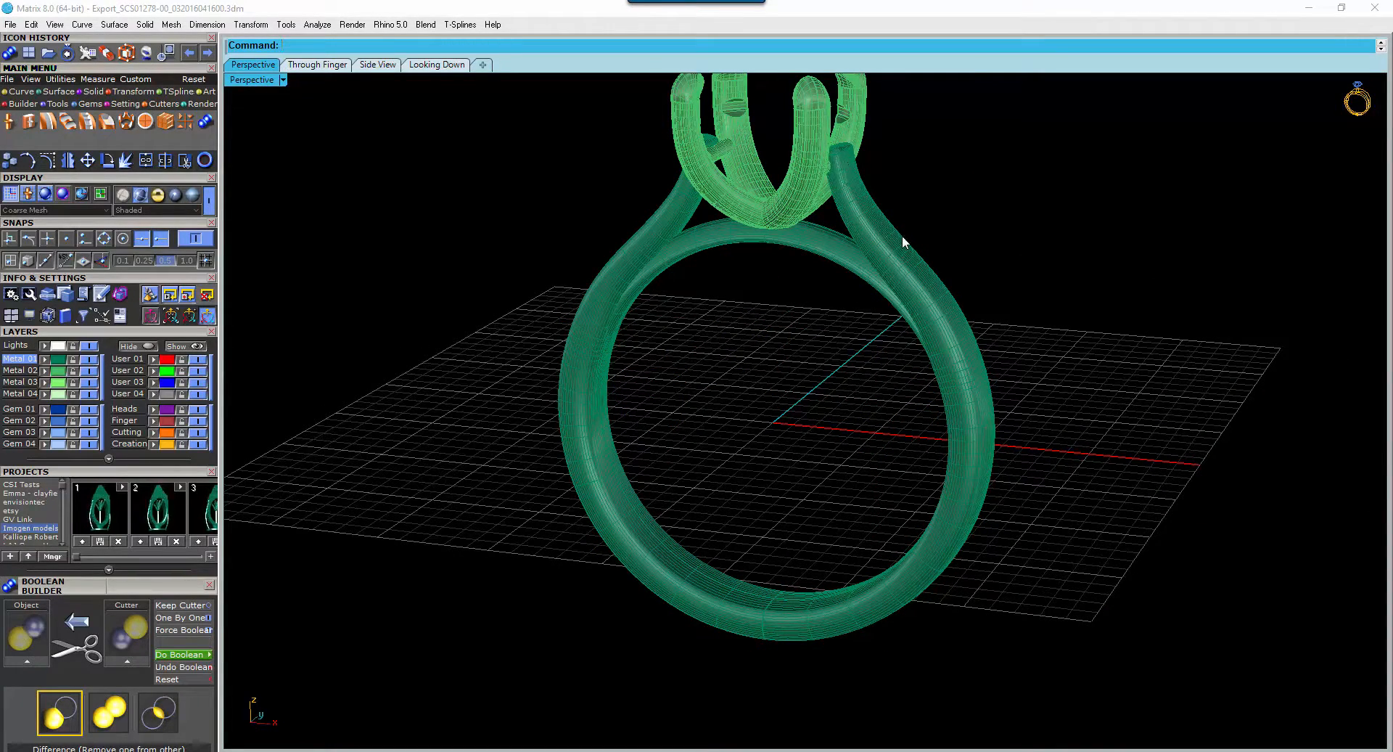
{"action": "mouse_move", "coordinate": [1030, 413]}
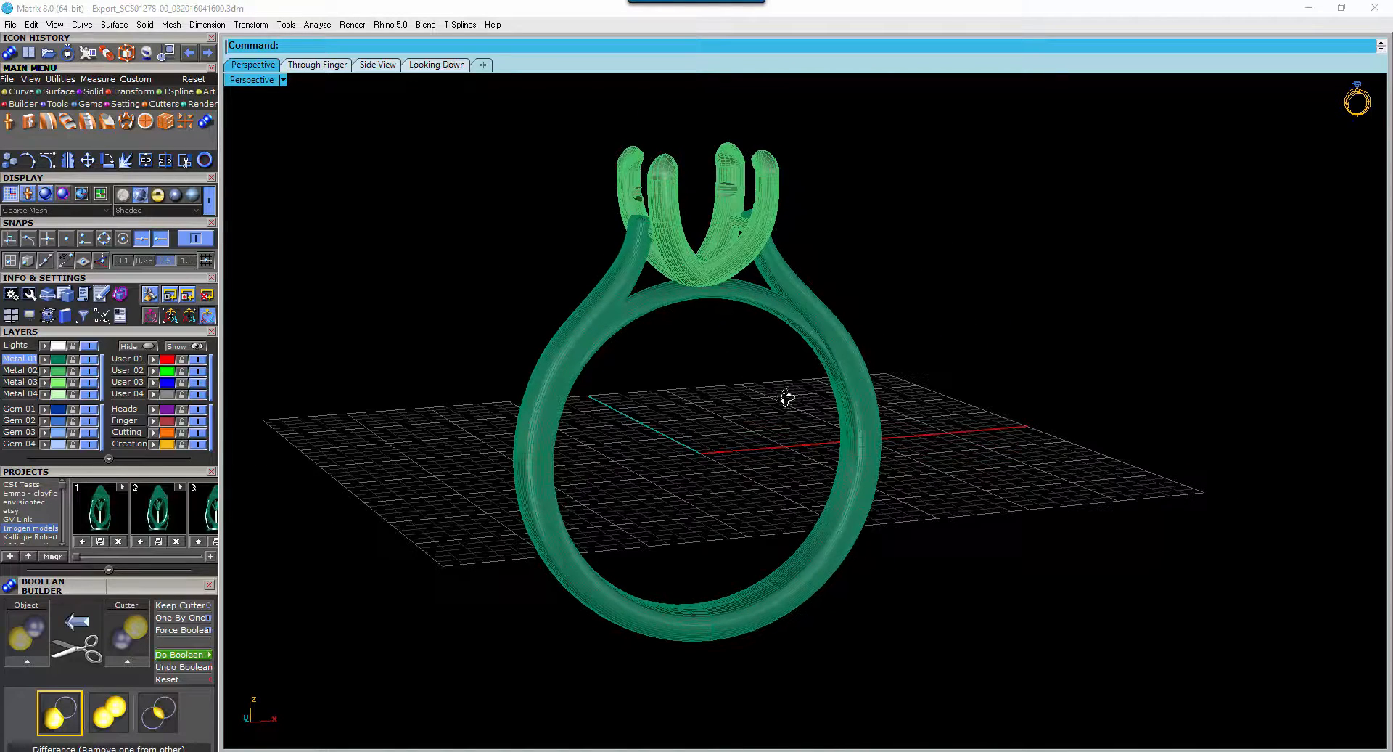
- Select the whole ring mesh, confirm the Check Mesh report shows a good mesh, and inspect the head
{"action": "left_click_drag", "start_coordinate": [786, 396], "coordinate": [412, 679]}
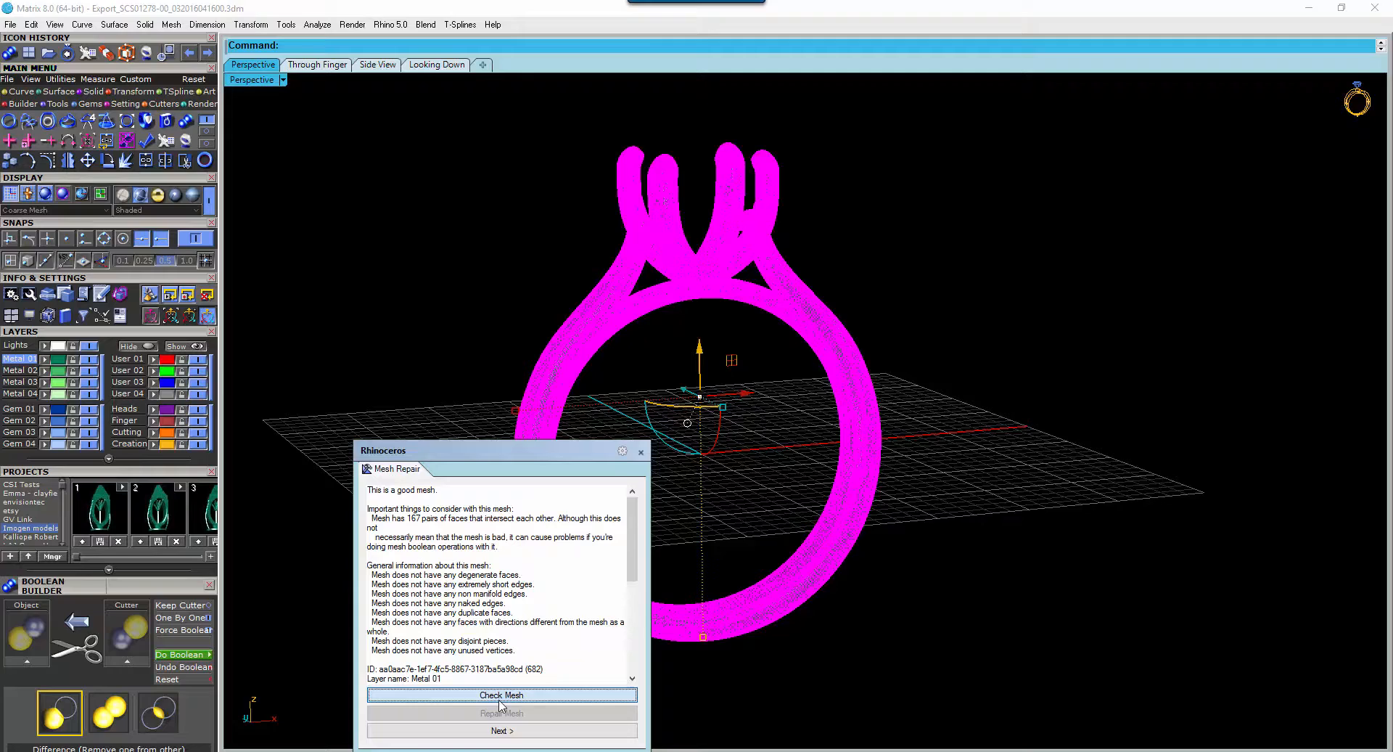
{"action": "left_click", "coordinate": [501, 695]}
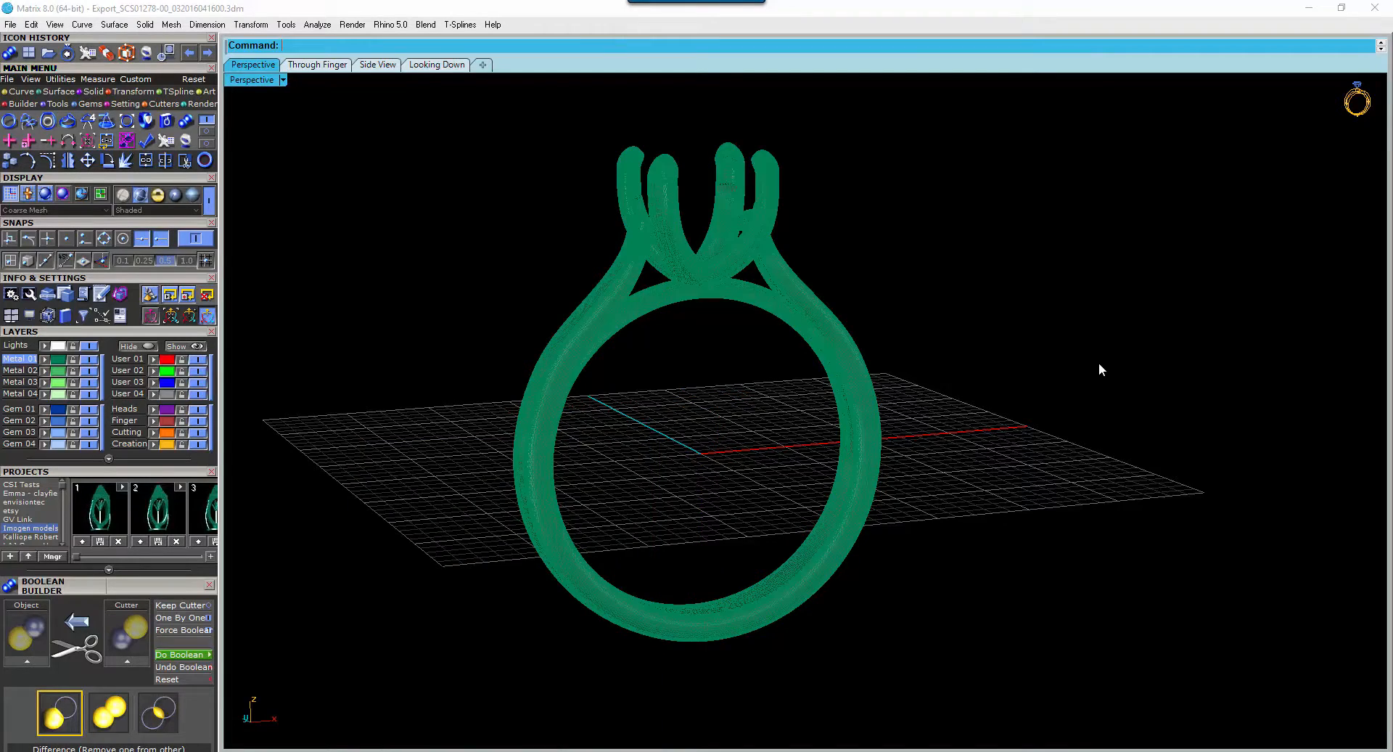
{"action": "left_click_drag", "start_coordinate": [1102, 369], "coordinate": [817, 214]}
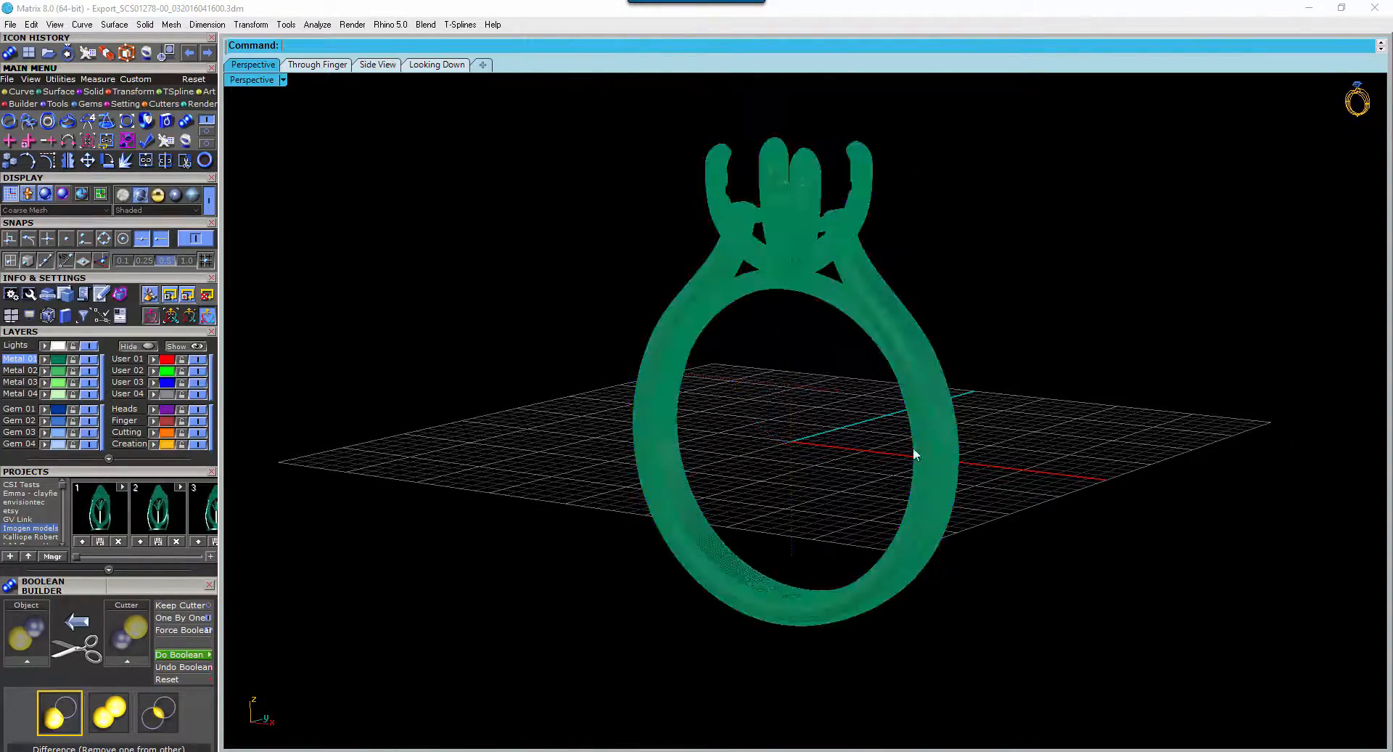
{"action": "left_click_drag", "start_coordinate": [915, 453], "coordinate": [720, 368]}
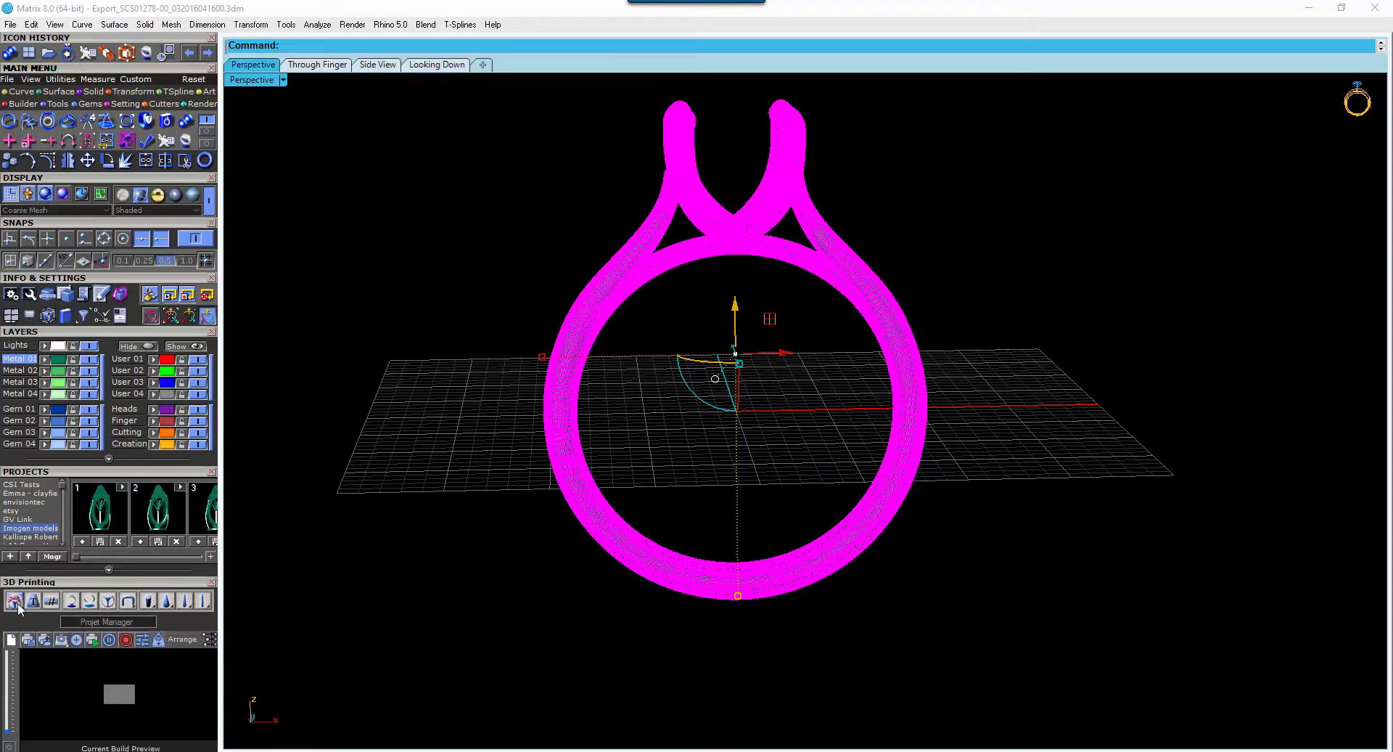
- Run the 3D Printing overhang analysis so areas needing support show in red underneath
{"action": "left_click", "coordinate": [16, 600]}
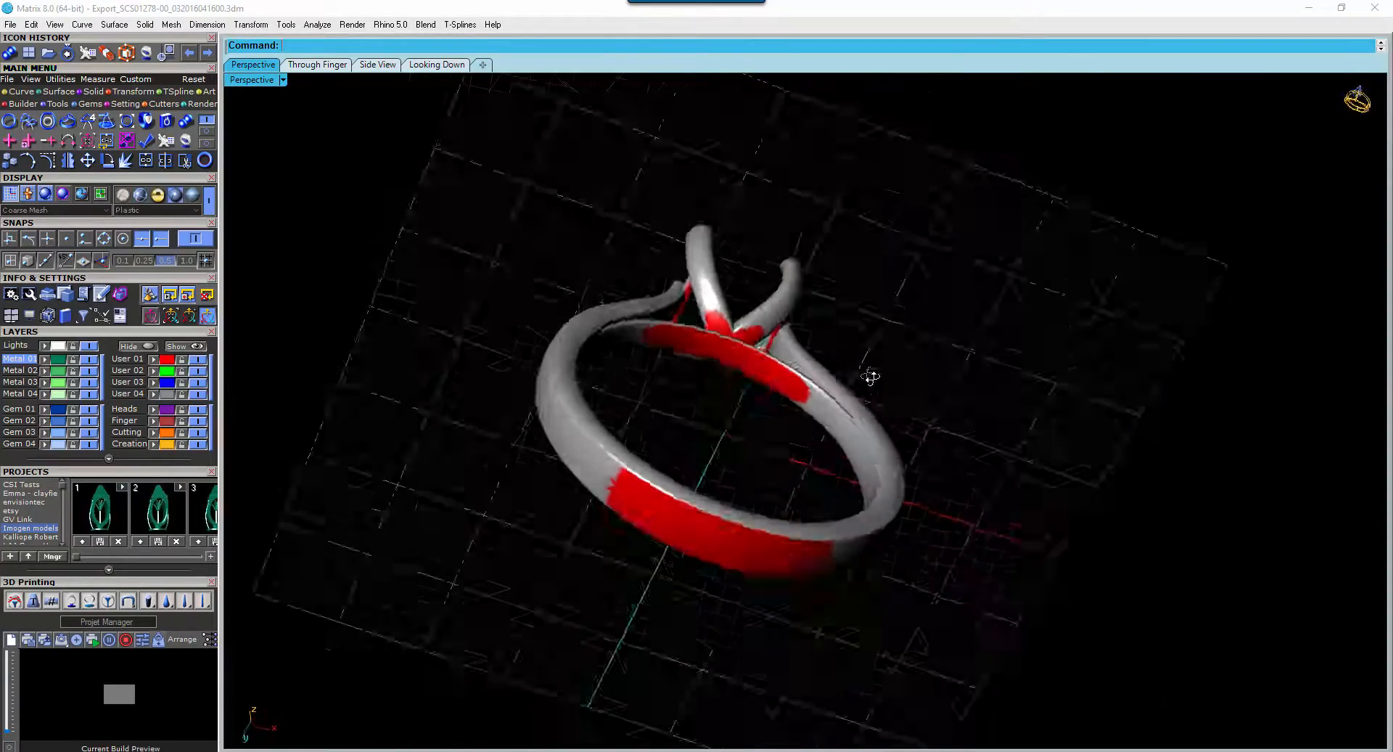
{"action": "left_click_drag", "start_coordinate": [871, 373], "coordinate": [803, 480]}
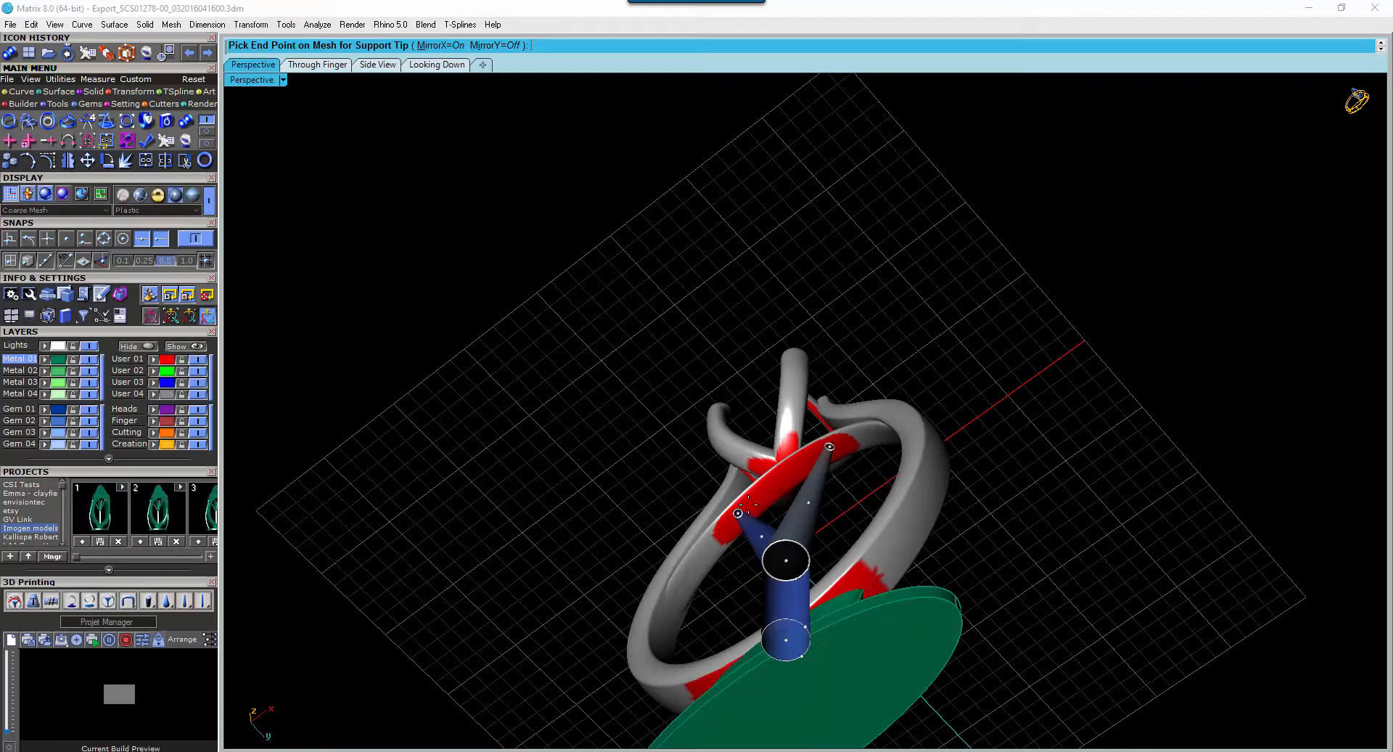
{"action": "mouse_move", "coordinate": [500, 68]}
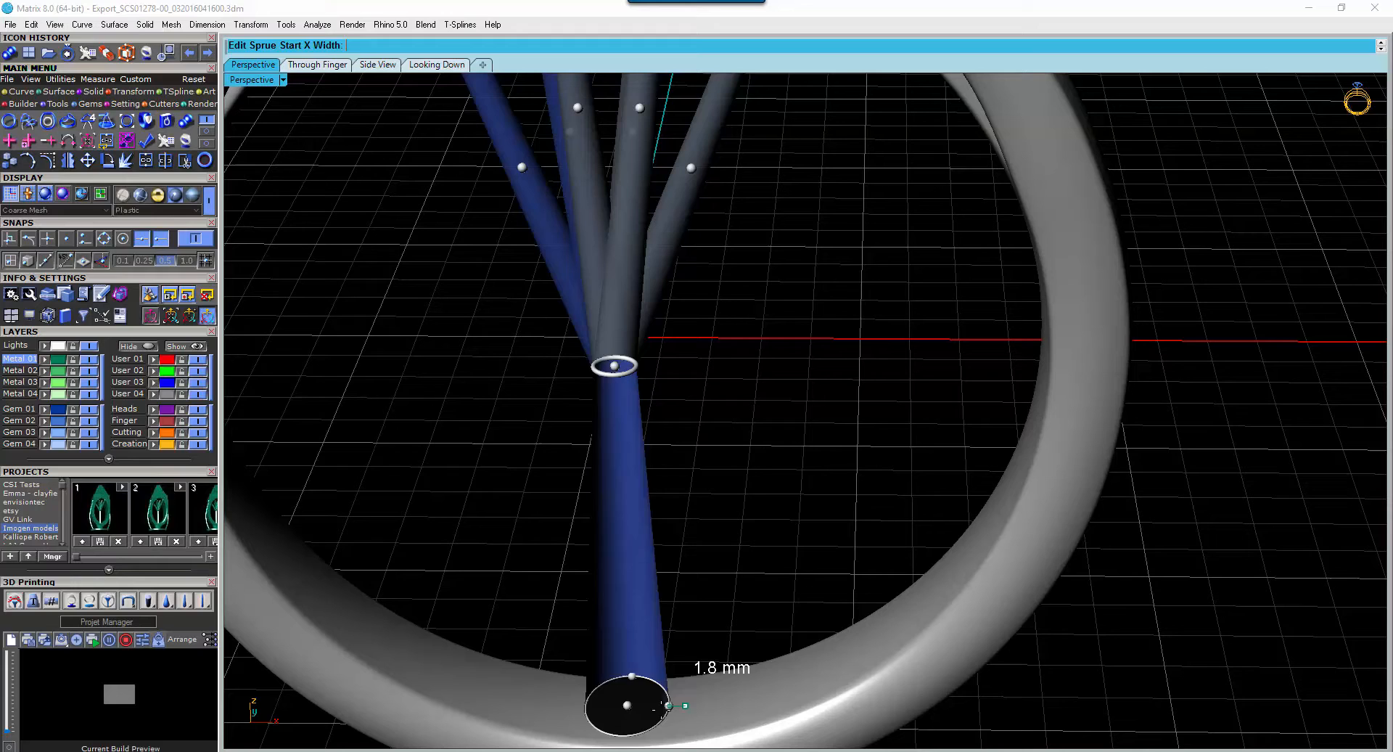
- Widen the joined sprue's trunk start width to 1.8 mm
{"action": "left_click_drag", "start_coordinate": [682, 705], "coordinate": [629, 704]}
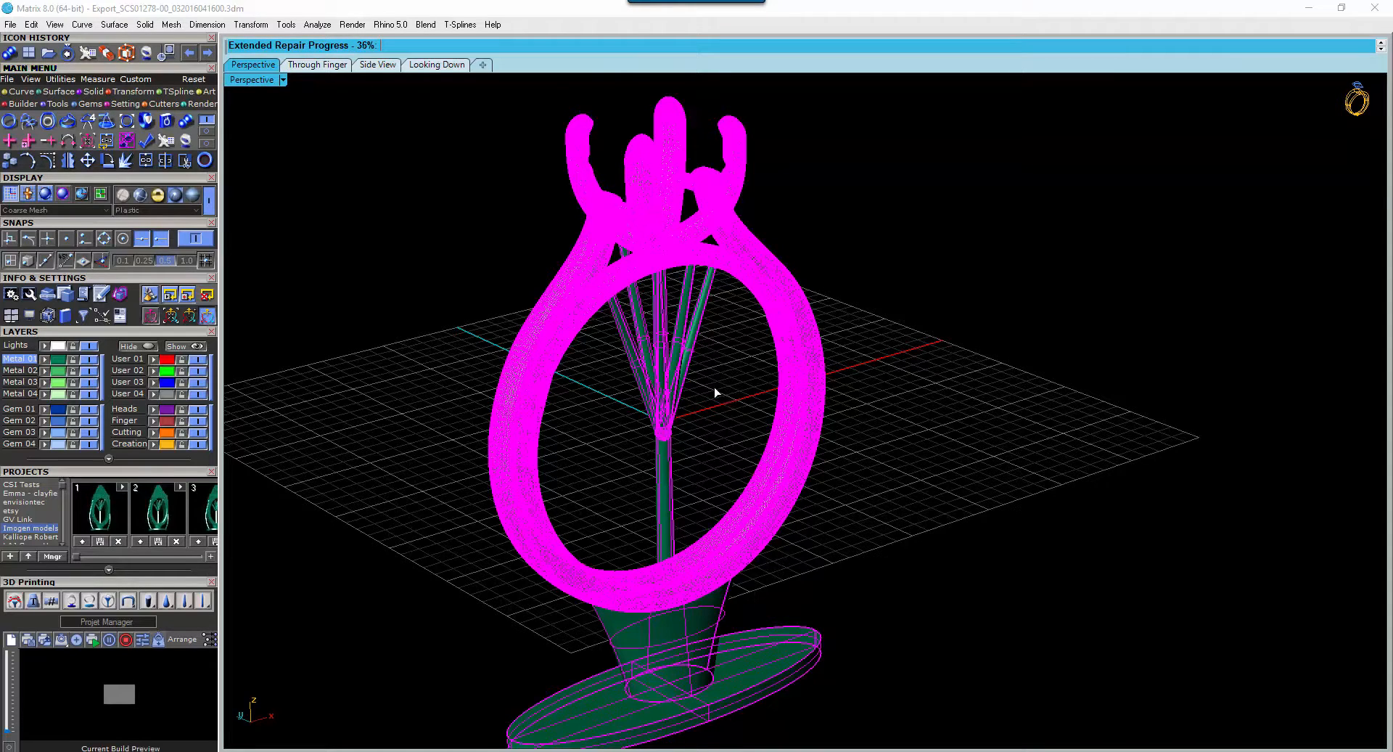
{"action": "mouse_move", "coordinate": [423, 495]}
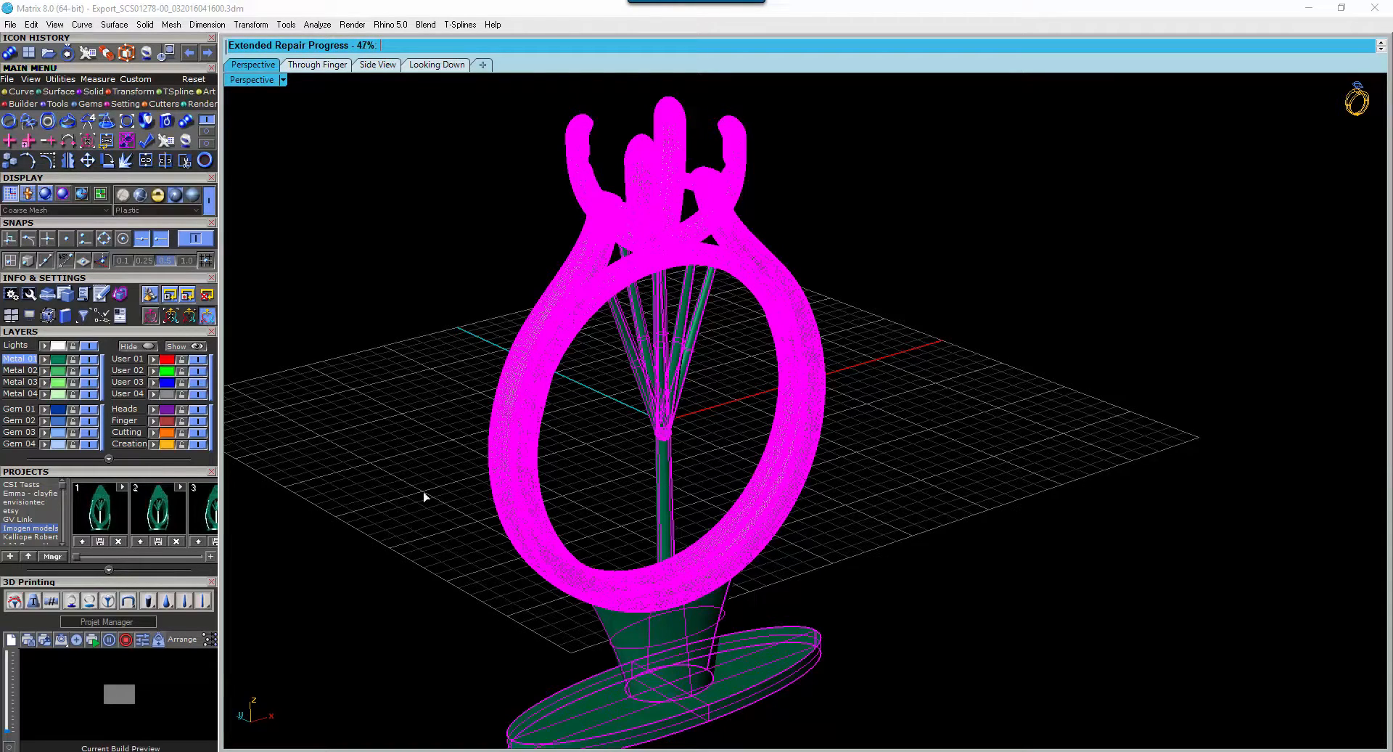
{"action": "mouse_move", "coordinate": [1100, 293]}
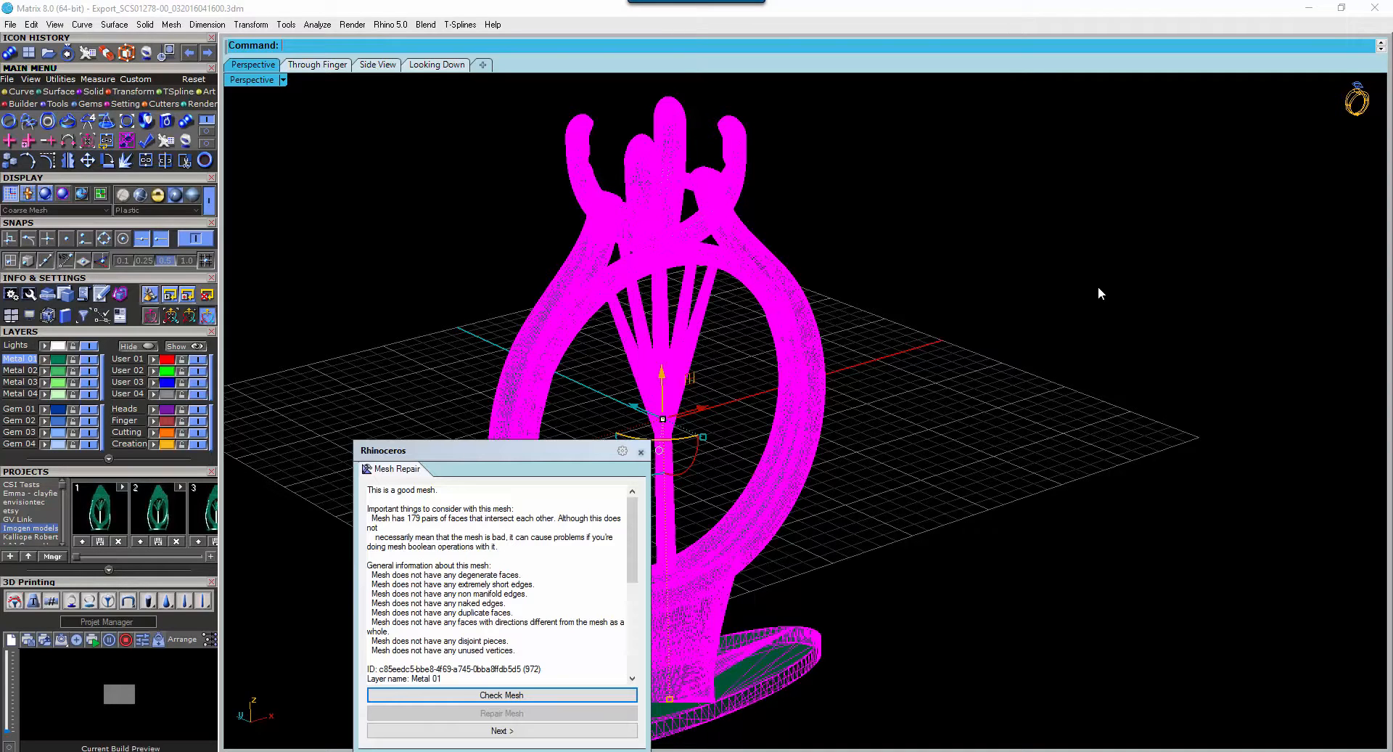
- Close the Check Mesh report confirming the ring with sprues is a good mesh
{"action": "left_click", "coordinate": [501, 695]}
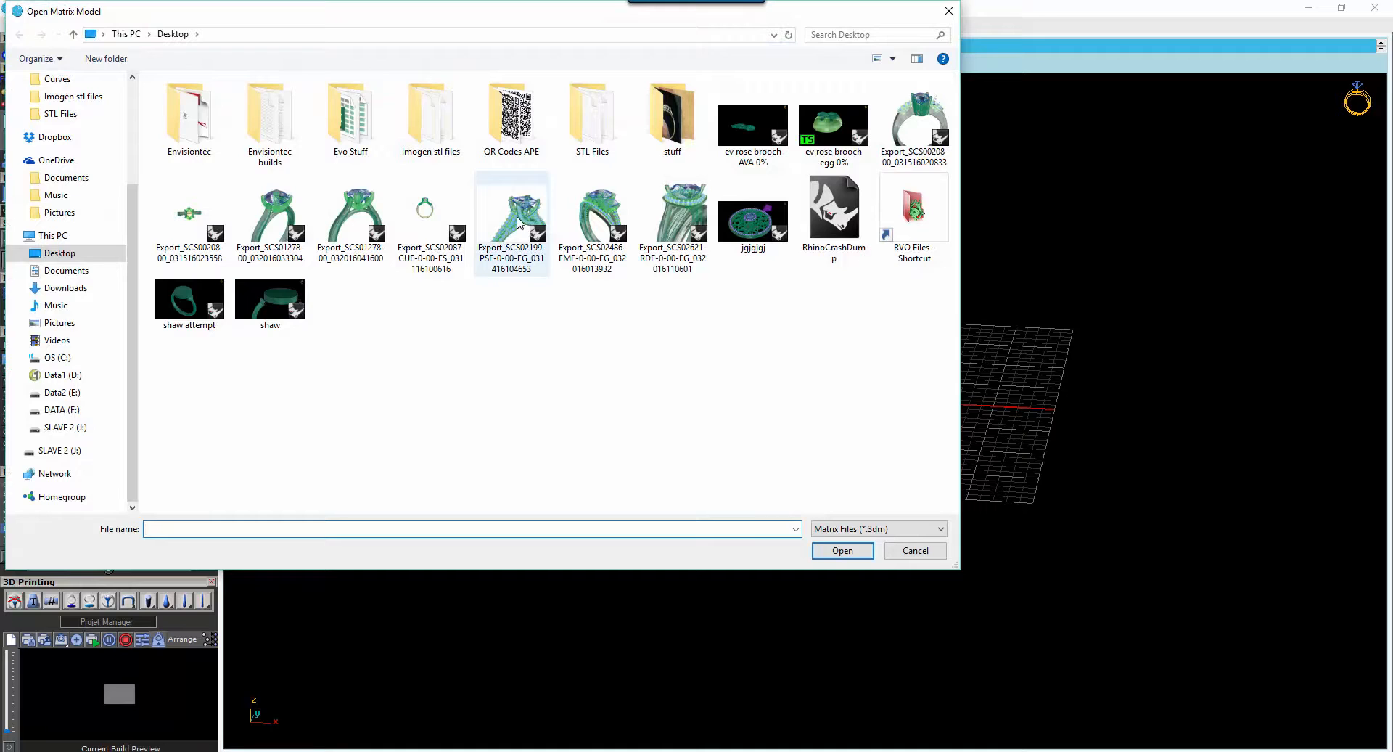
- Open the Export_SC502621 .3dm halo ring model from the Desktop
{"action": "left_click", "coordinate": [672, 213]}
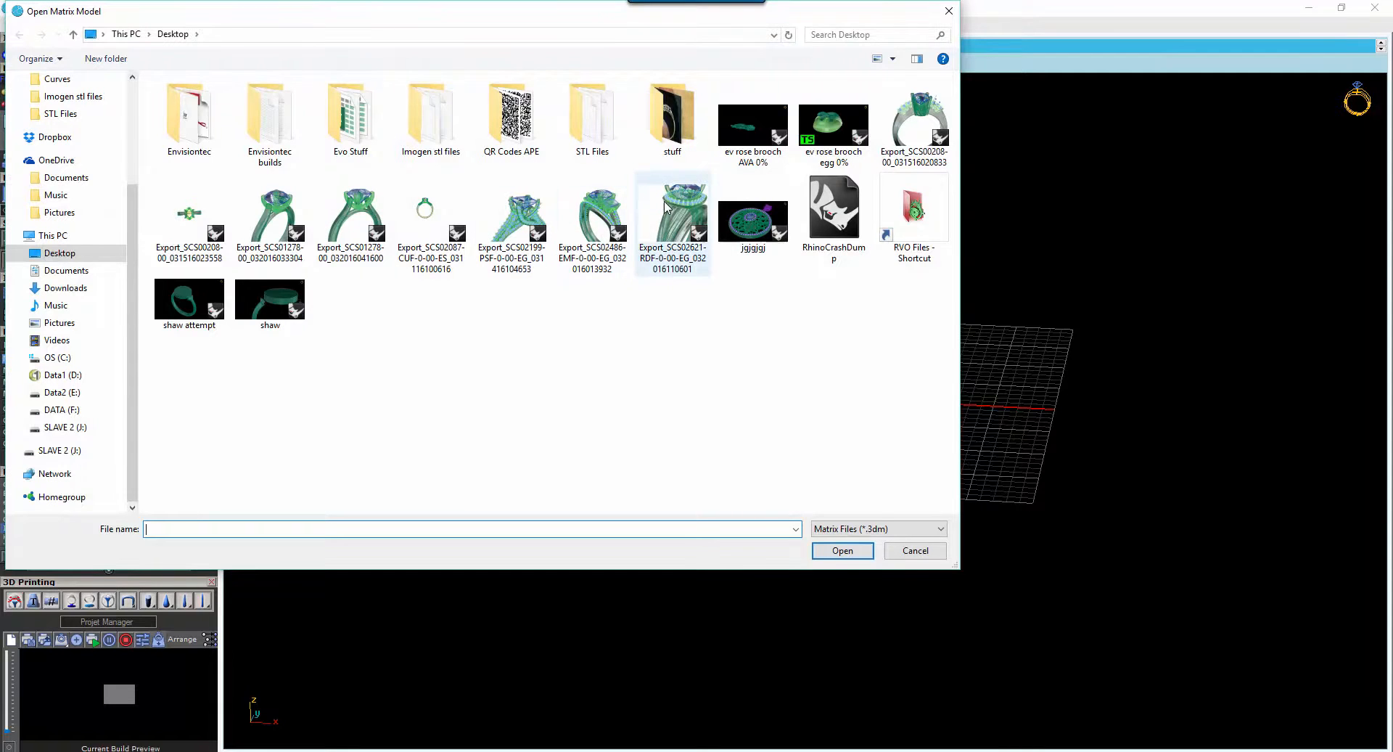
{"action": "double_click", "coordinate": [269, 205]}
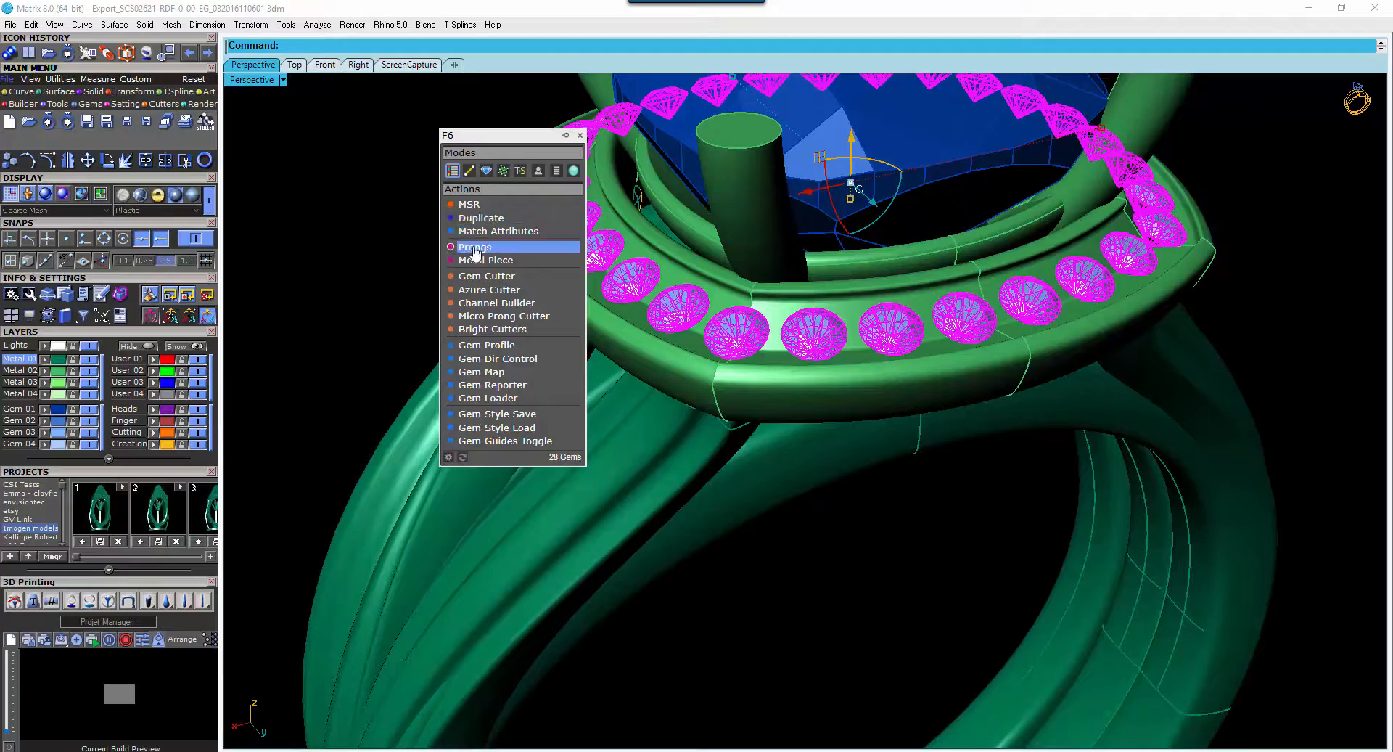
- Add 2 Shared Prongs between the halo gems at 0.80 mm height and inspect them around the ring
{"action": "left_click", "coordinate": [473, 246]}
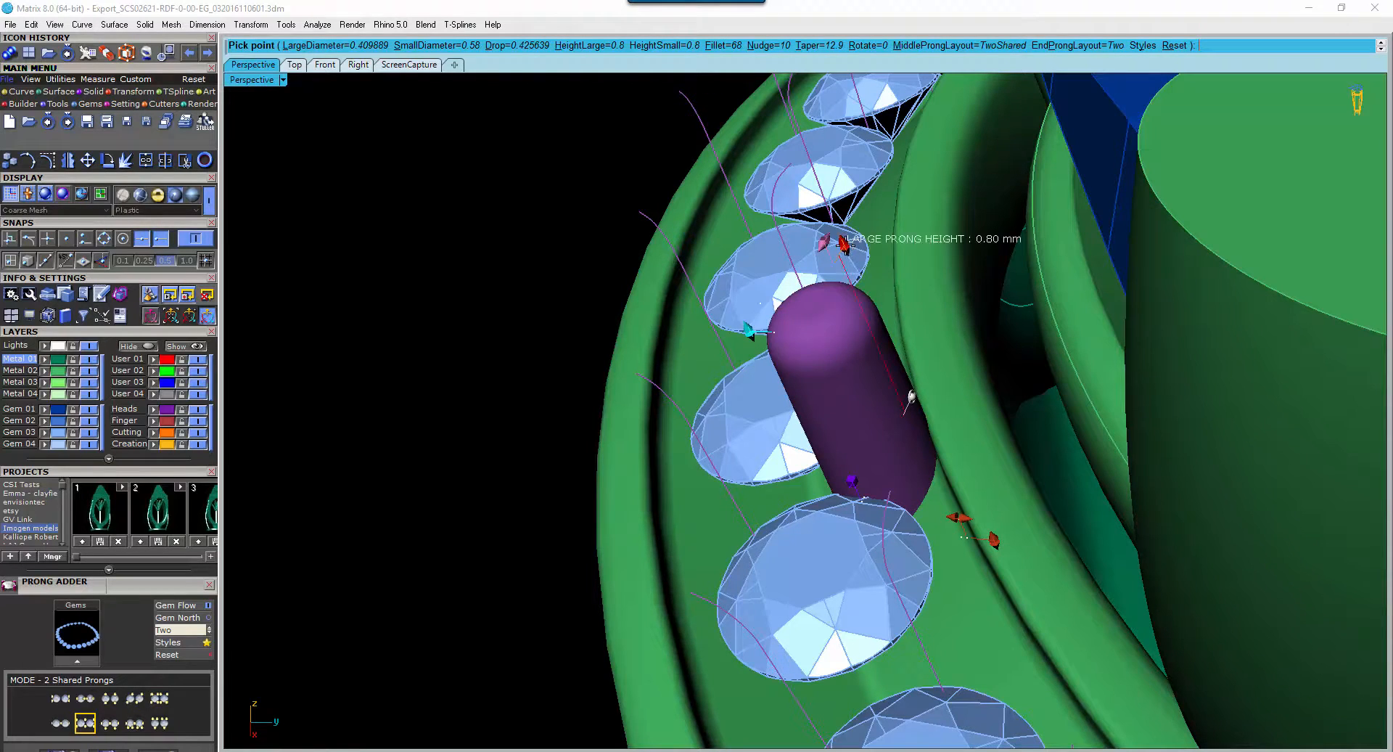
{"action": "left_click_drag", "start_coordinate": [839, 245], "coordinate": [866, 289]}
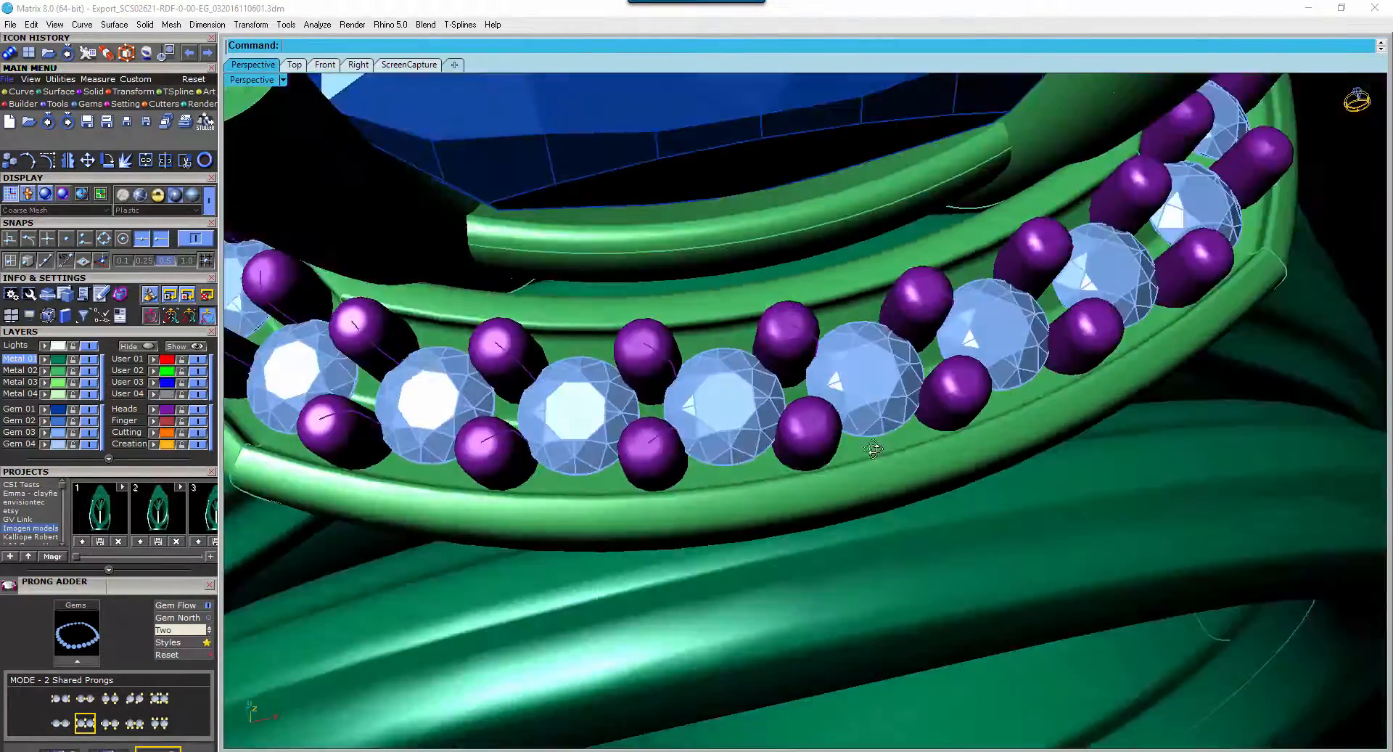
{"action": "left_click_drag", "start_coordinate": [872, 450], "coordinate": [851, 418]}
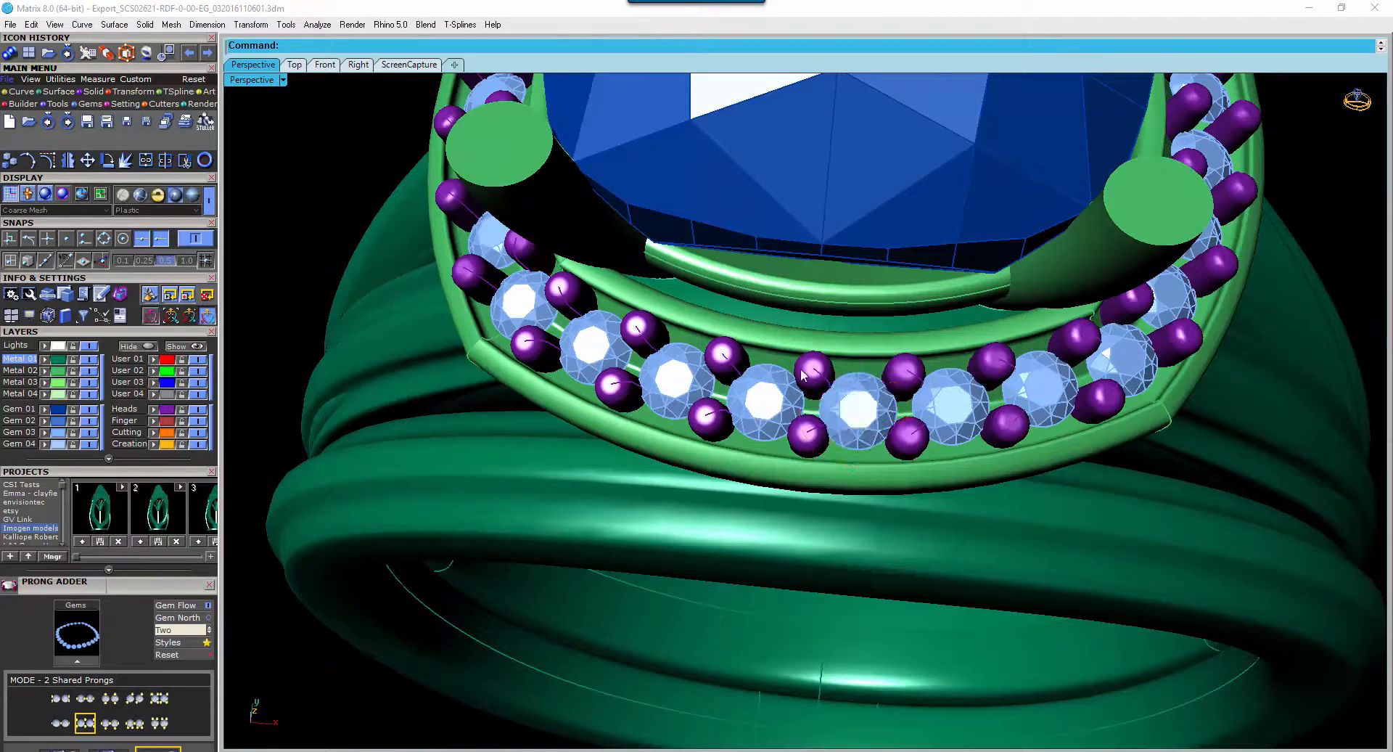
{"action": "left_click_drag", "start_coordinate": [800, 373], "coordinate": [866, 436]}
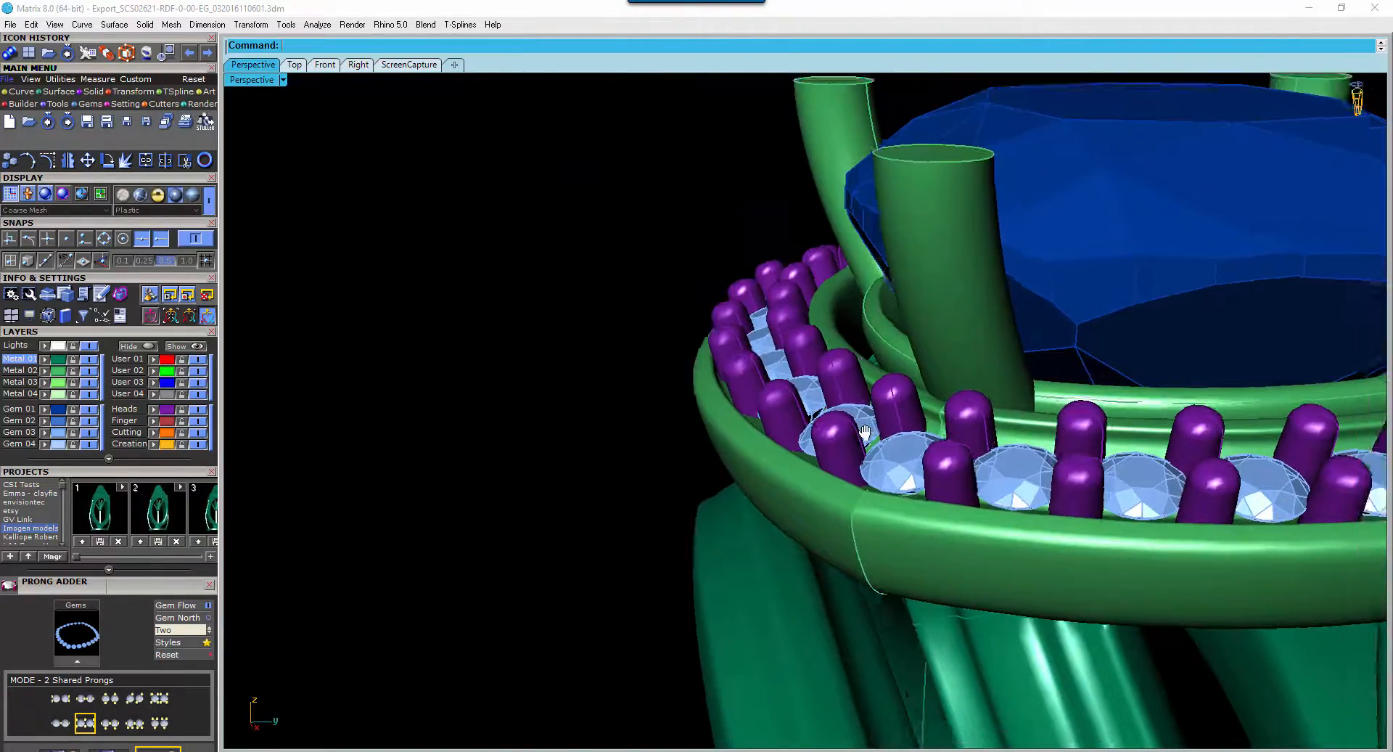